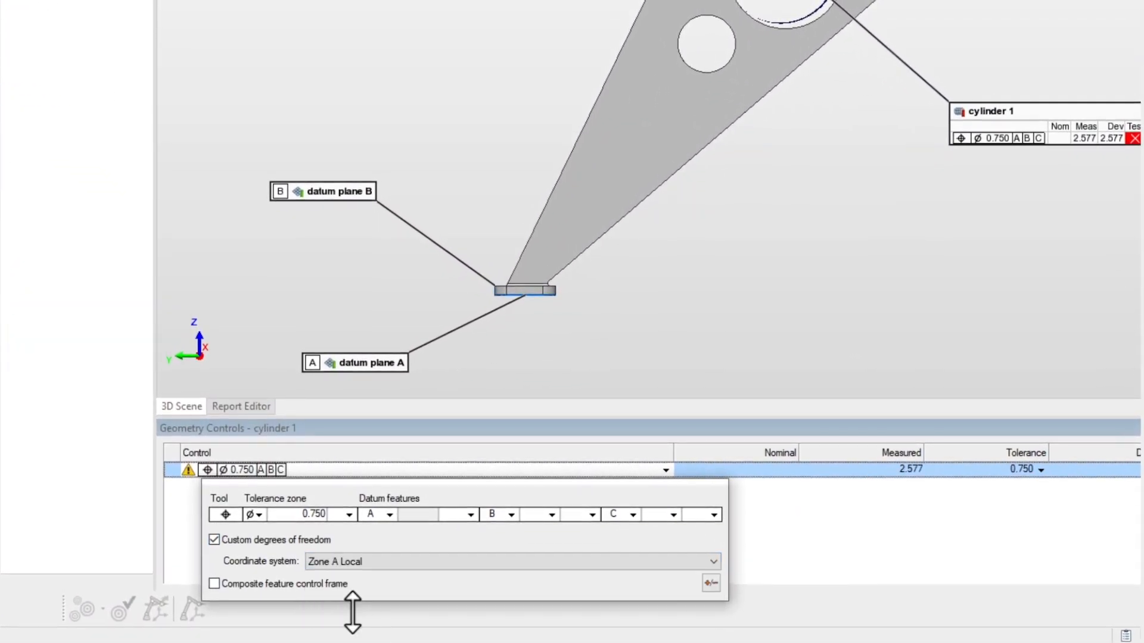
# Step: Enable custom degrees of freedom with A[z,v], B[y,w], C[u] and apply the settings
pyautogui.click(464, 514)
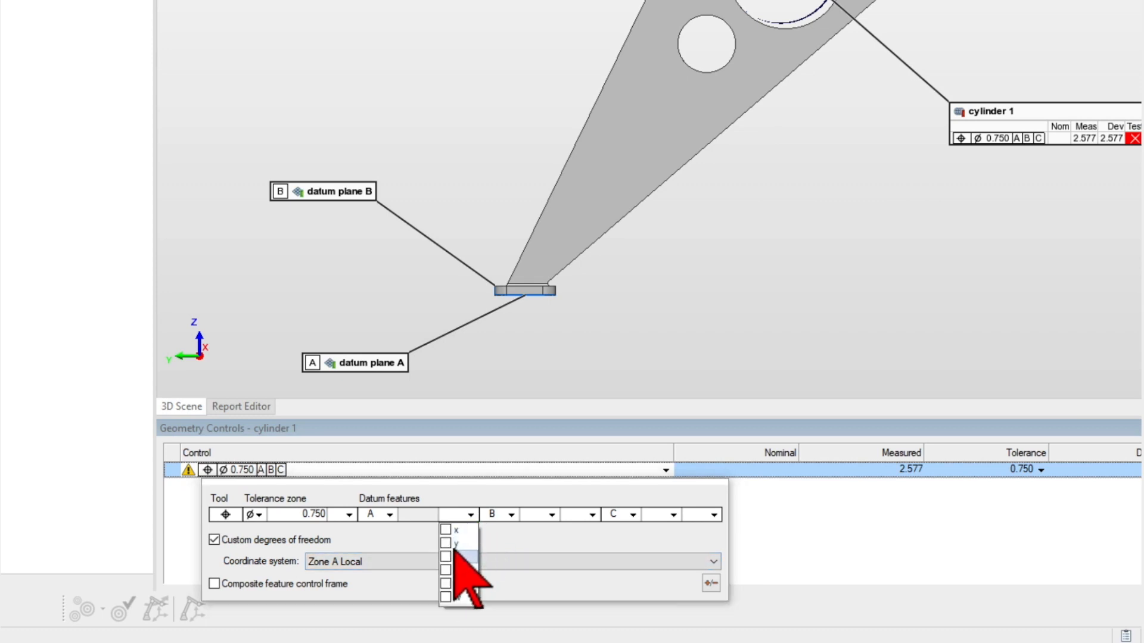
pyautogui.click(445, 584)
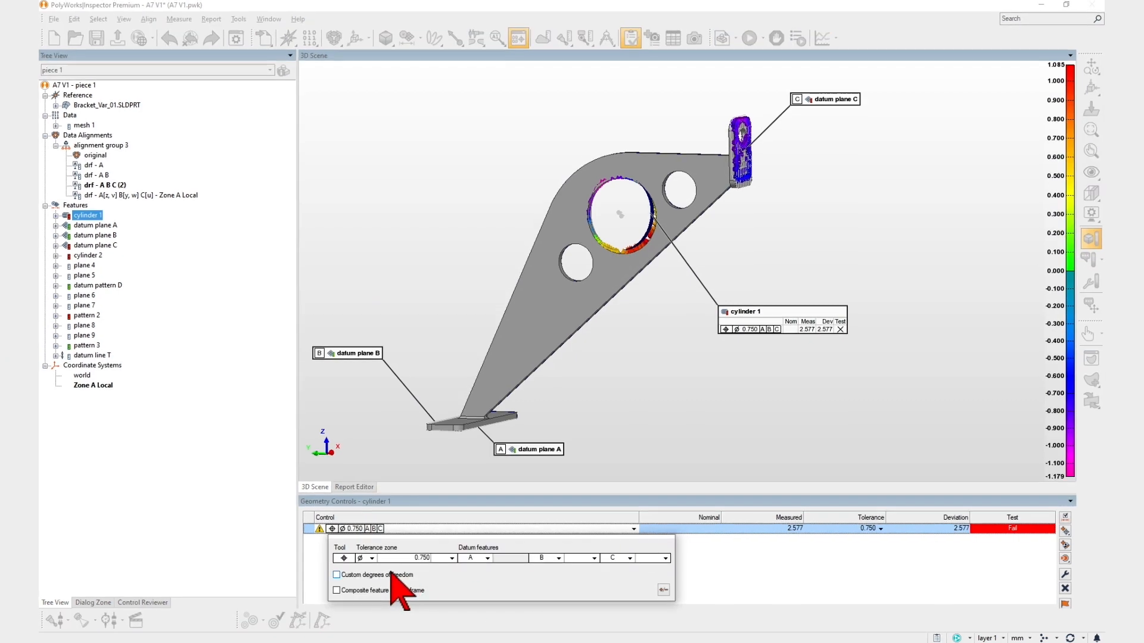
pyautogui.click(337, 575)
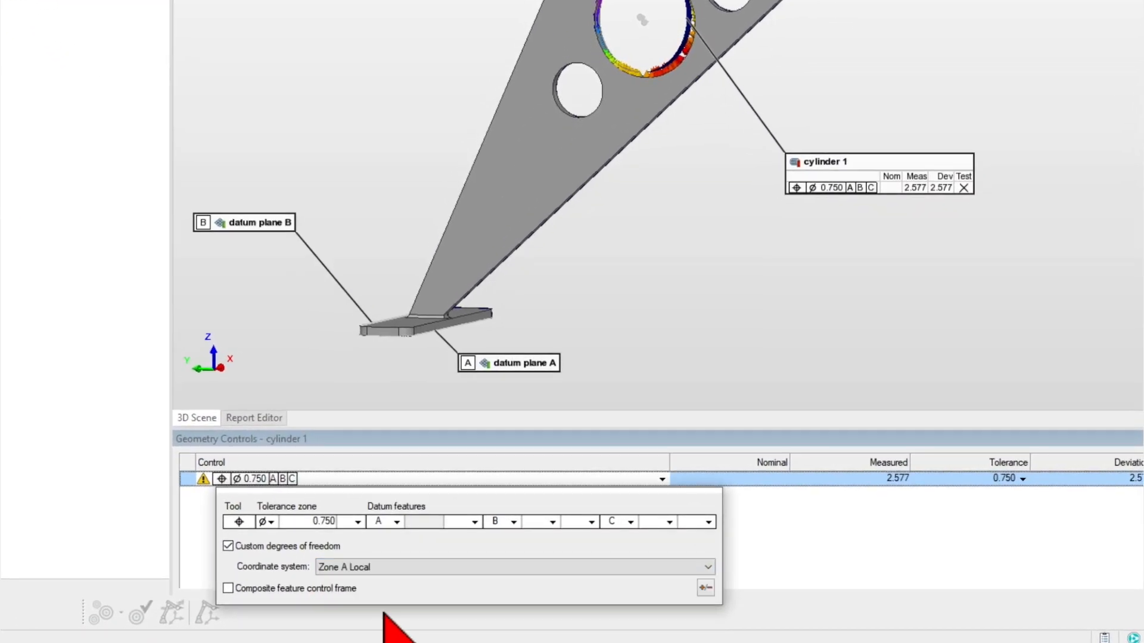
pyautogui.click(474, 522)
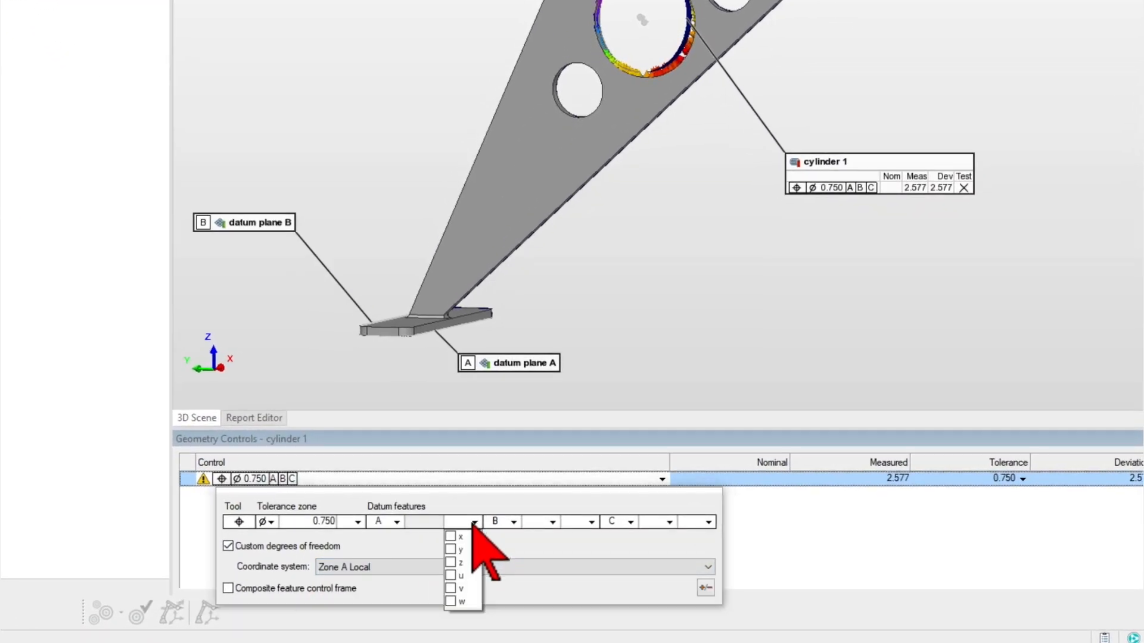
pyautogui.click(451, 588)
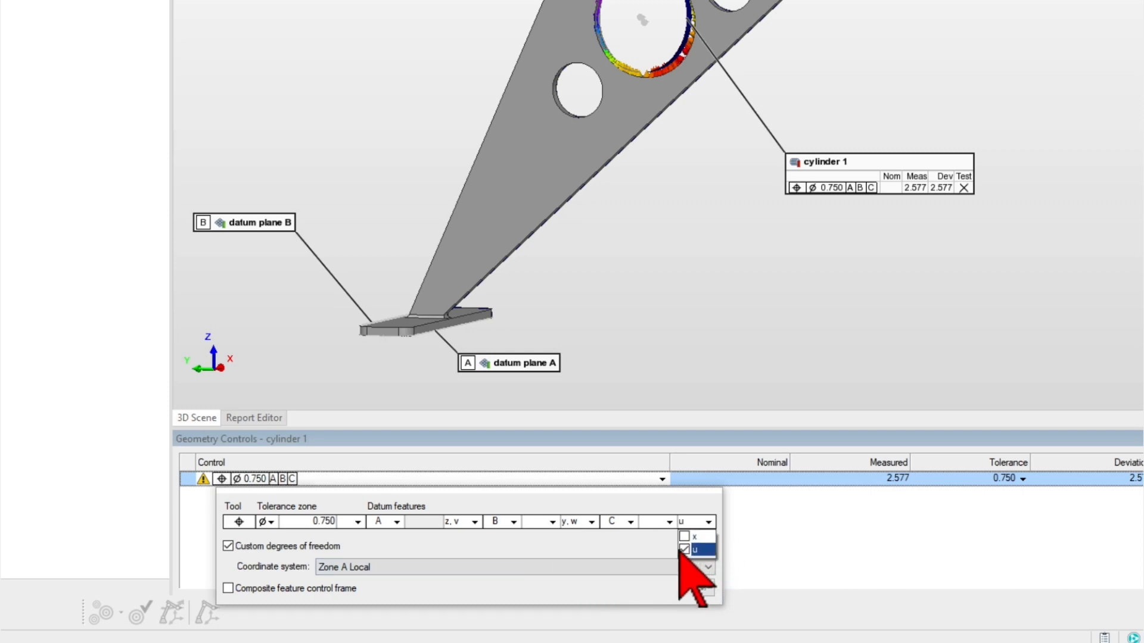
pyautogui.click(685, 549)
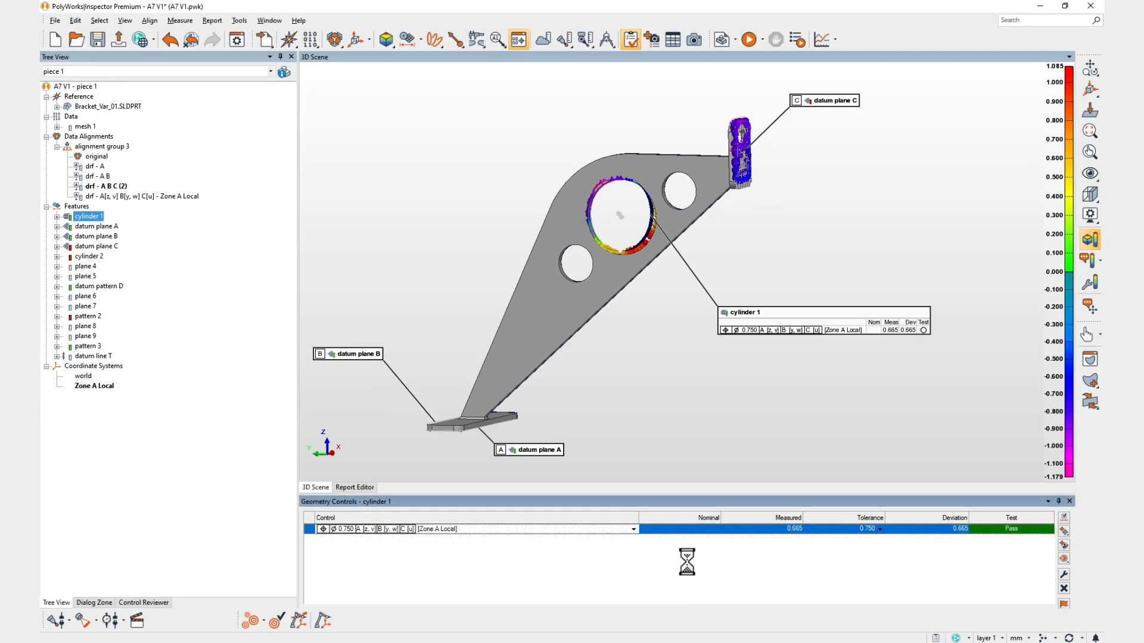
# Step: Activate the drf - A[z,v] B[y,w] C[u] - Zone A Local alignment from its Tree View context menu
pyautogui.rightClick(138, 196)
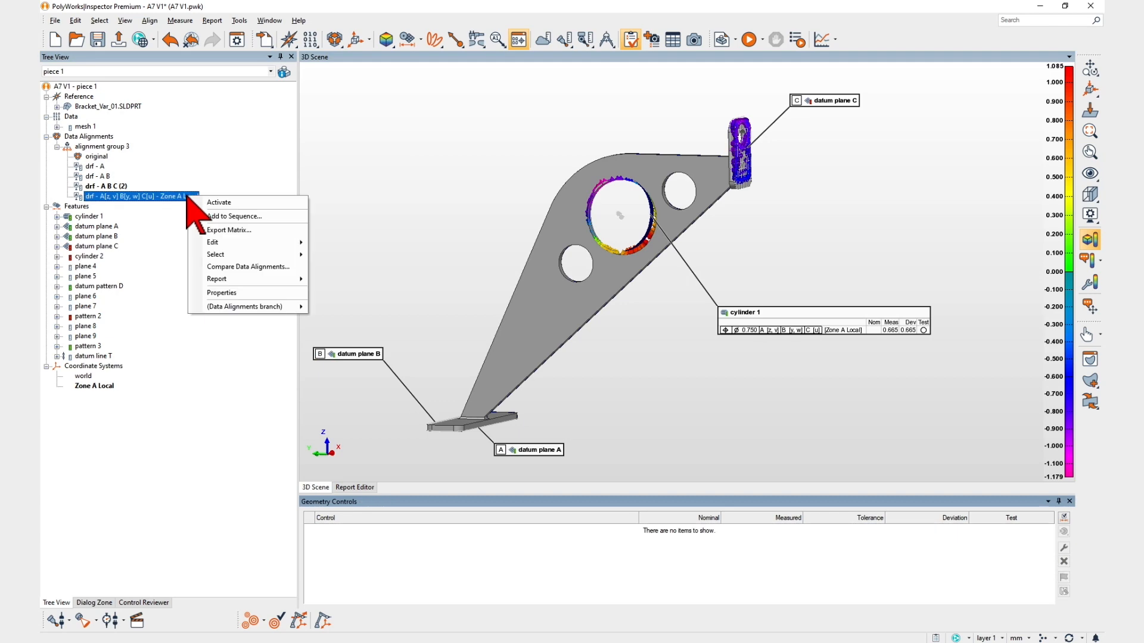
pyautogui.click(218, 202)
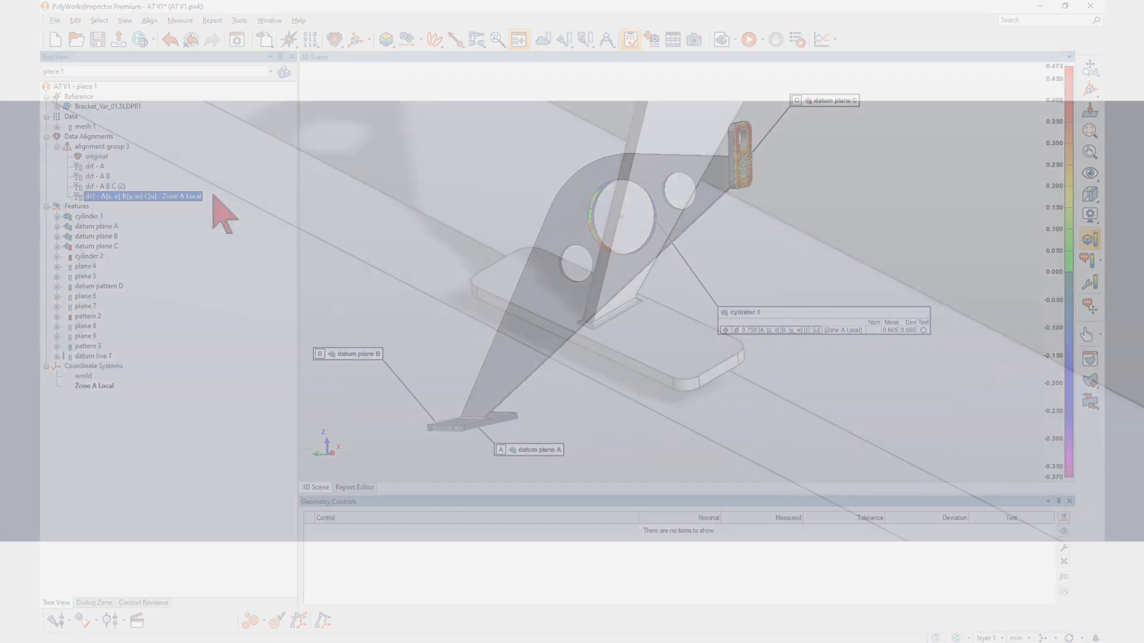
pyautogui.click(88, 216)
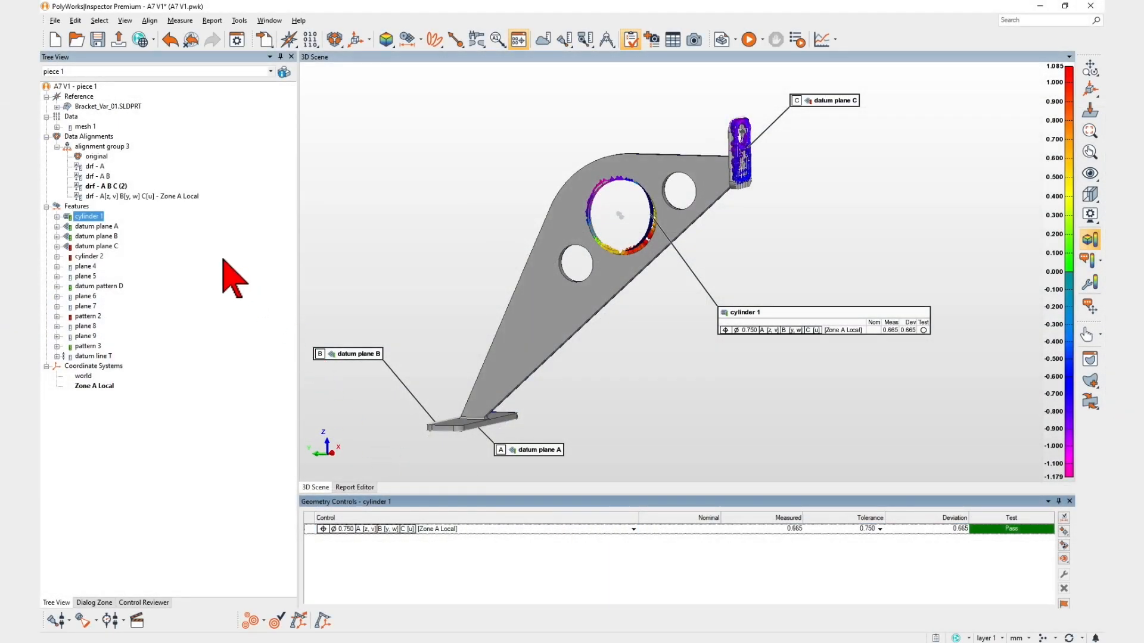
pyautogui.rightClick(139, 196)
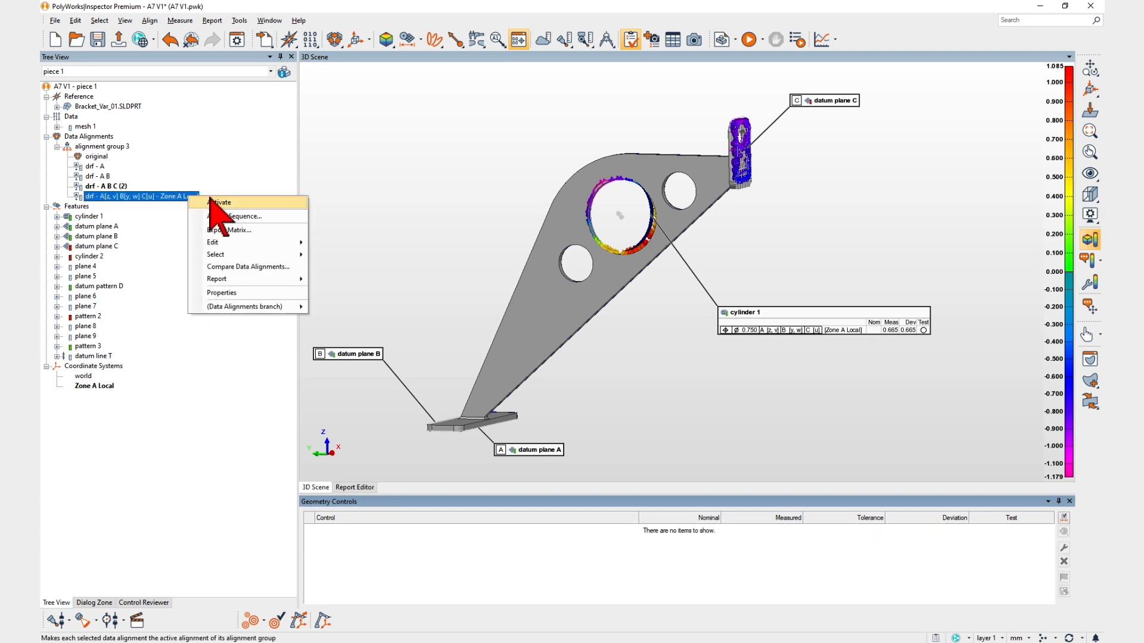